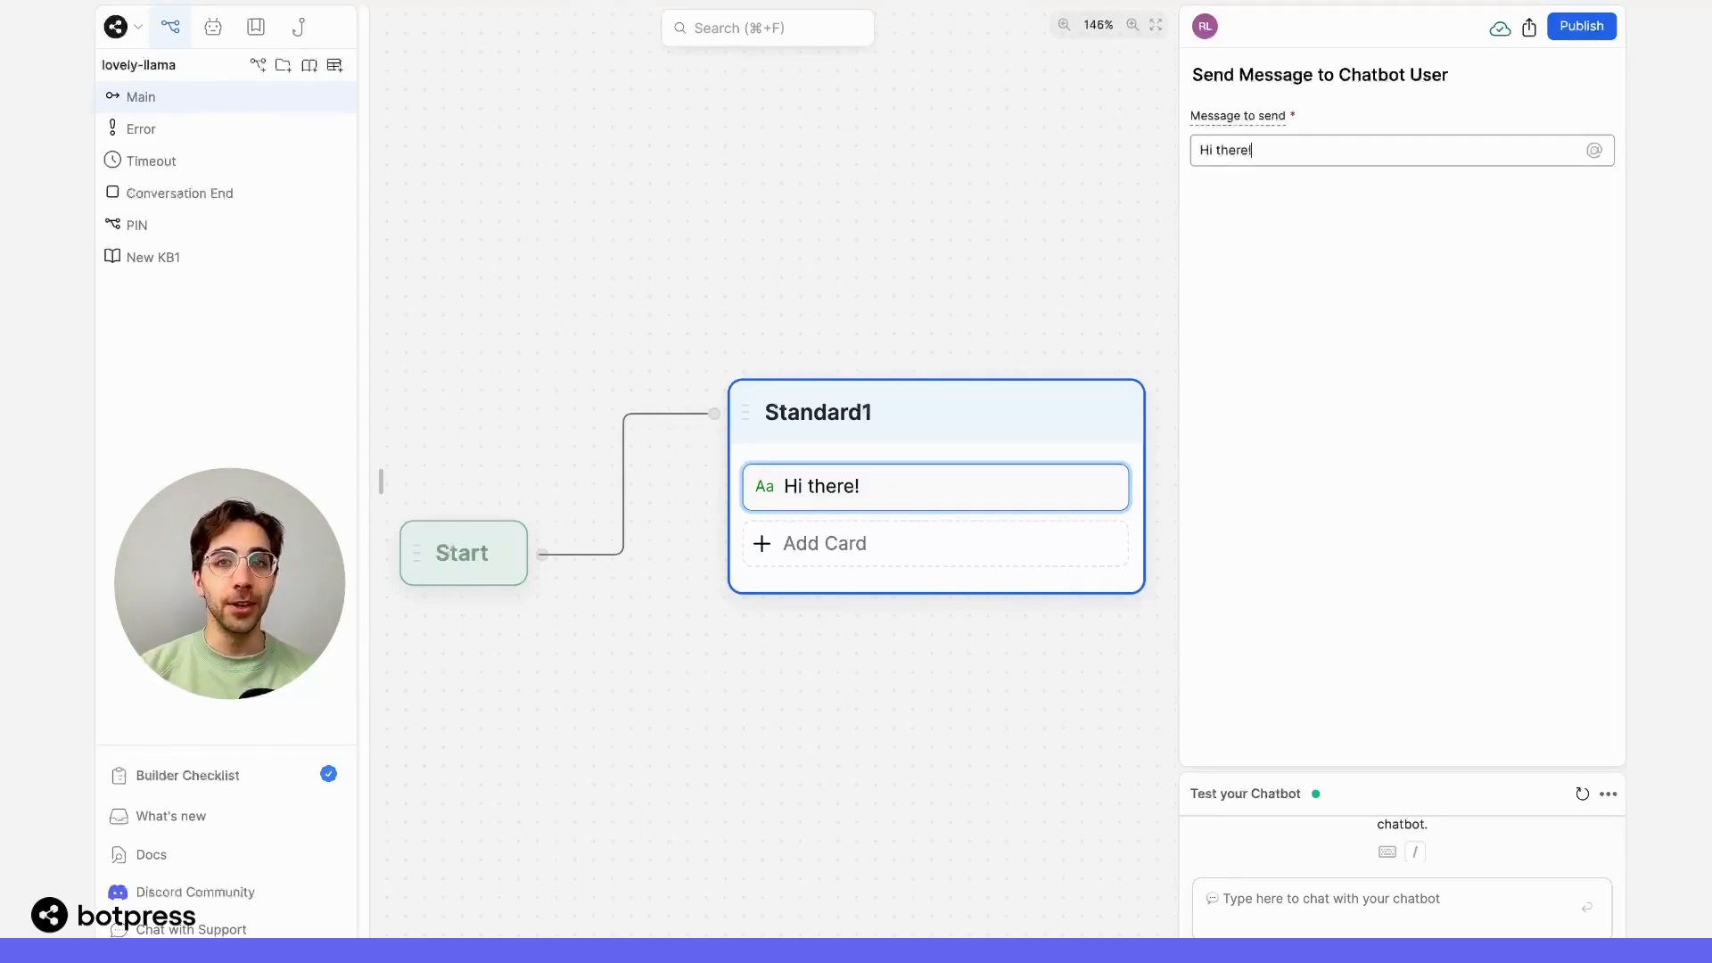
Step: Add a Wait for User Input card after the 'Hi there!' message in Standard1
{"action": "left_click", "coordinate": [387, 432]}
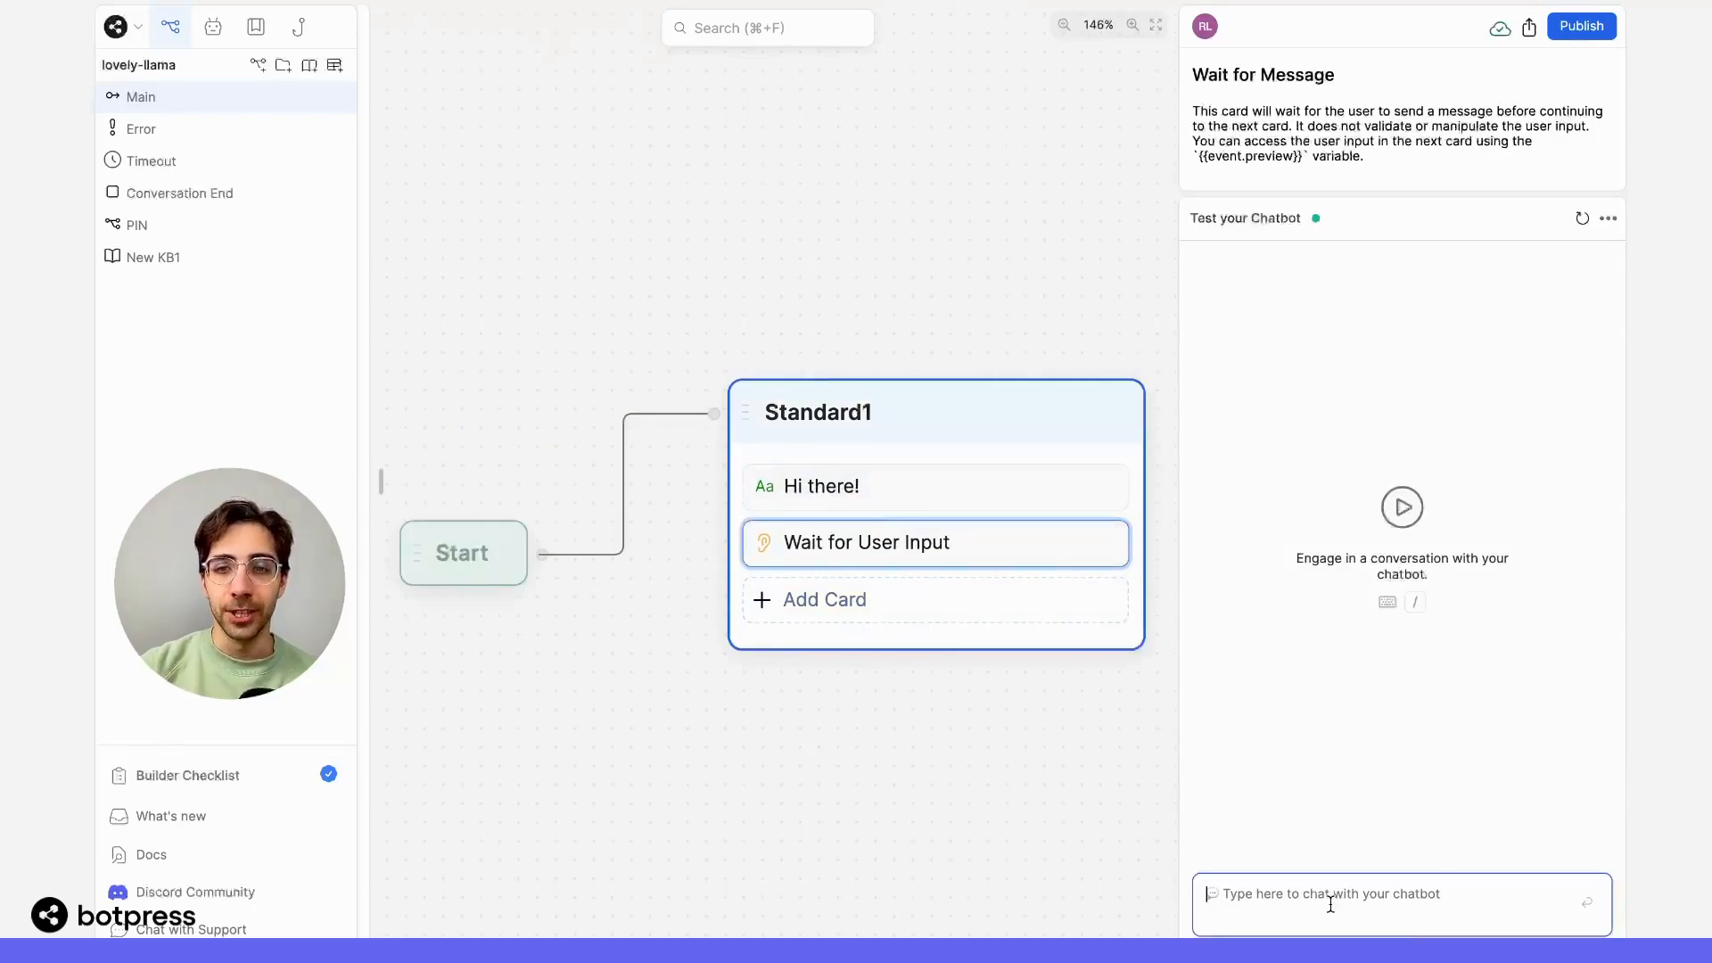
Step: Send 'hi' in the emulator so the bot replies 'Hi there!' and waits
{"action": "type", "text": "hi"}
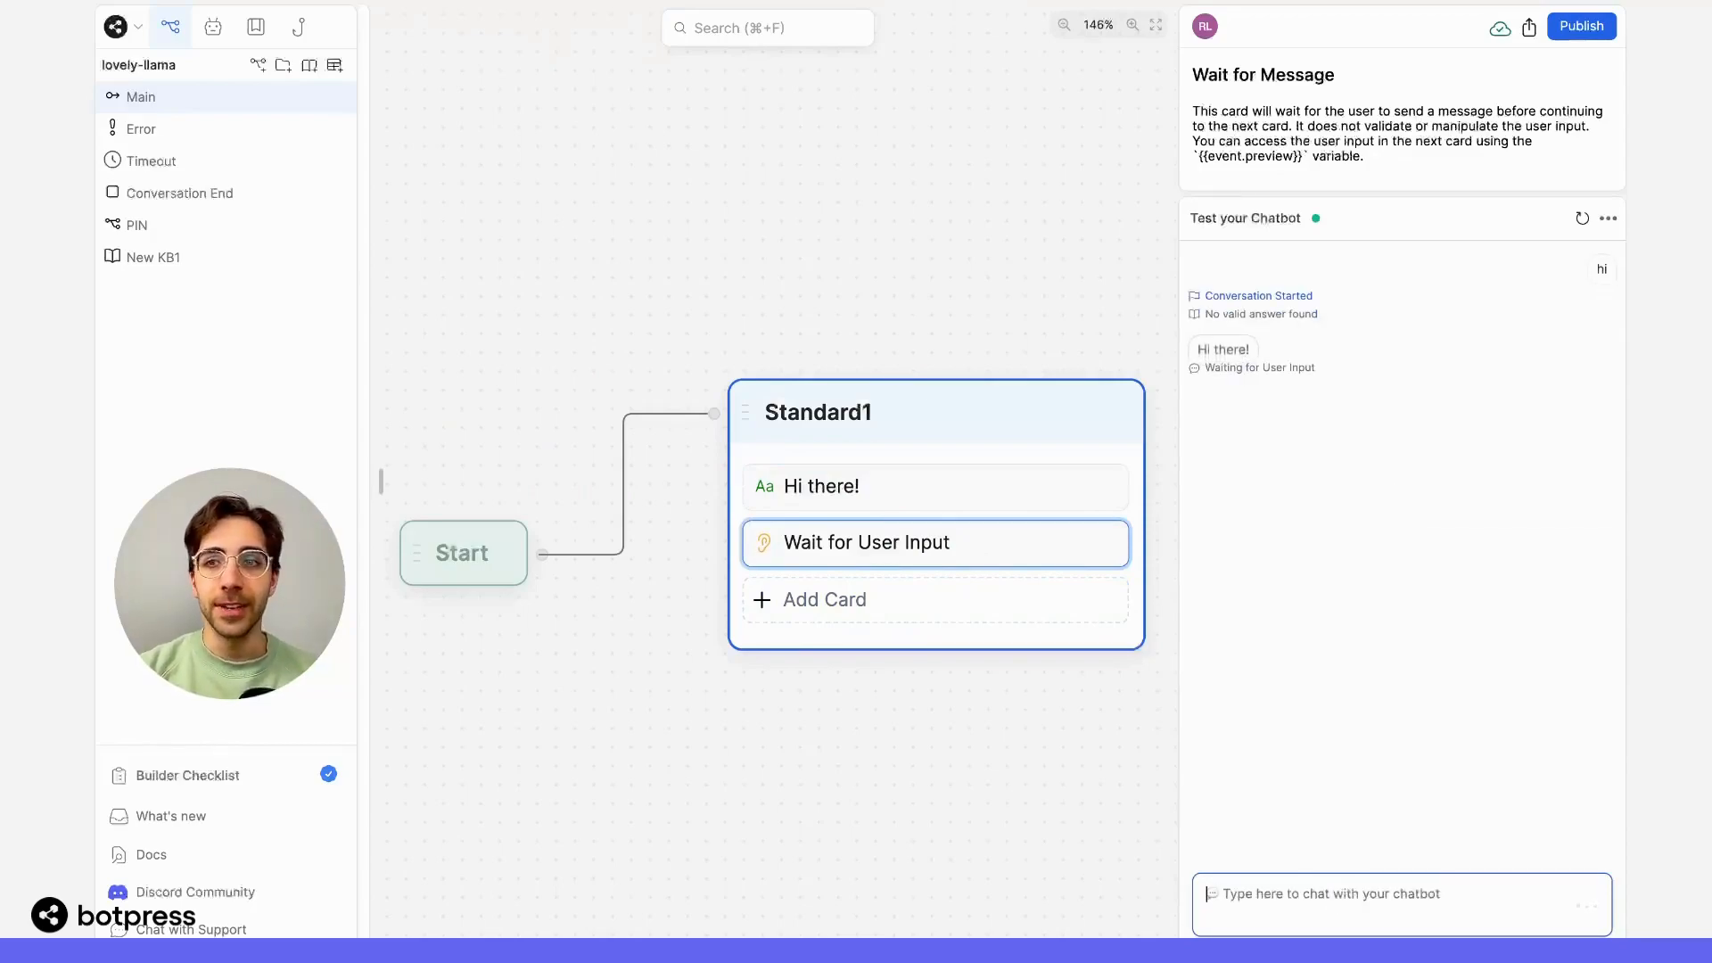